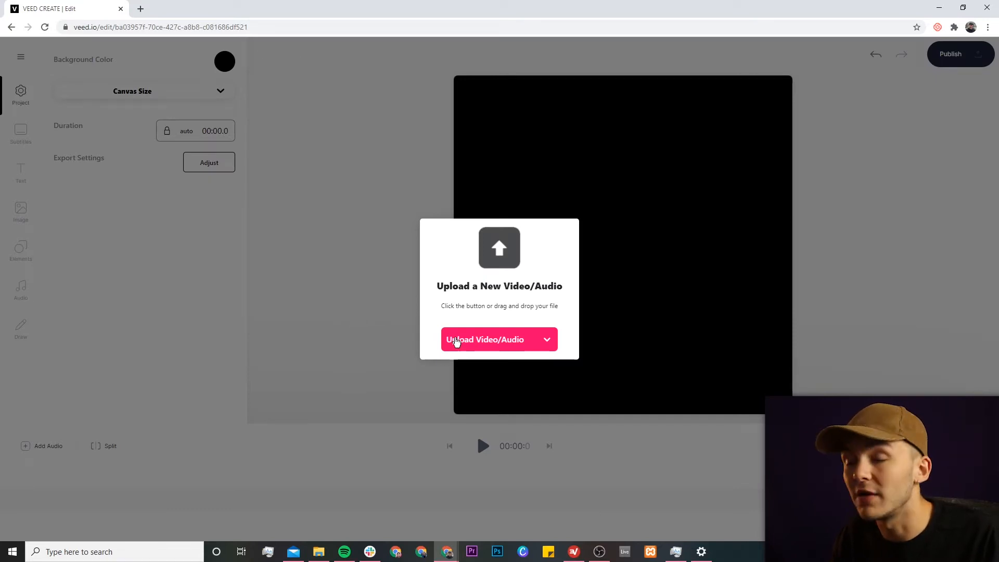
Upload 'Podcast Video.mp4' into a new VEED project
click(485, 339)
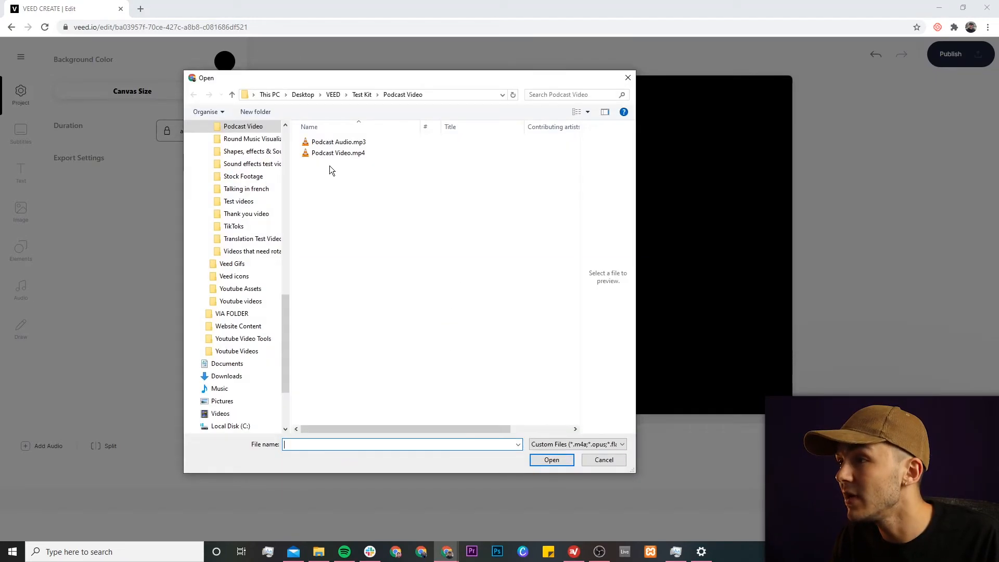
click(338, 153)
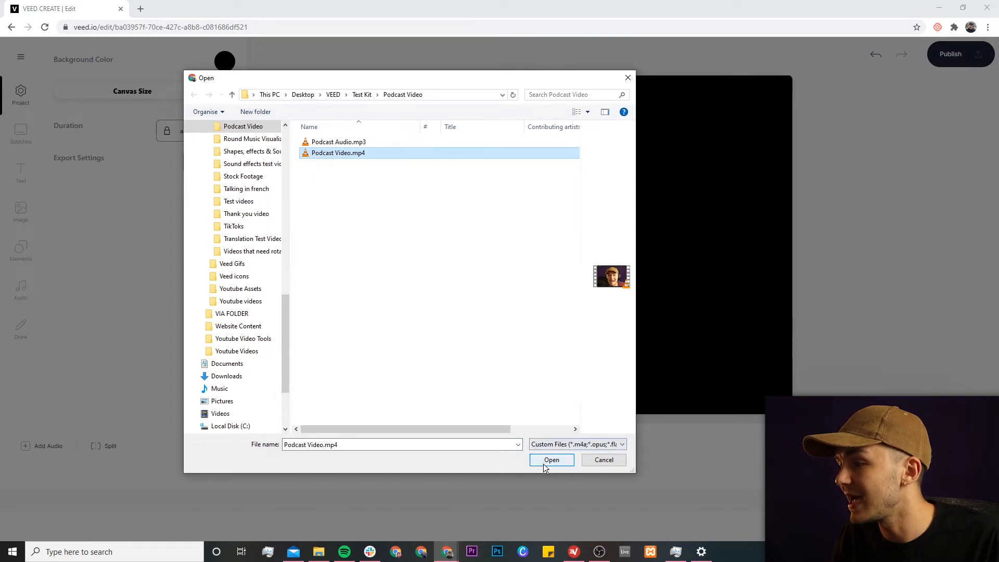
click(551, 460)
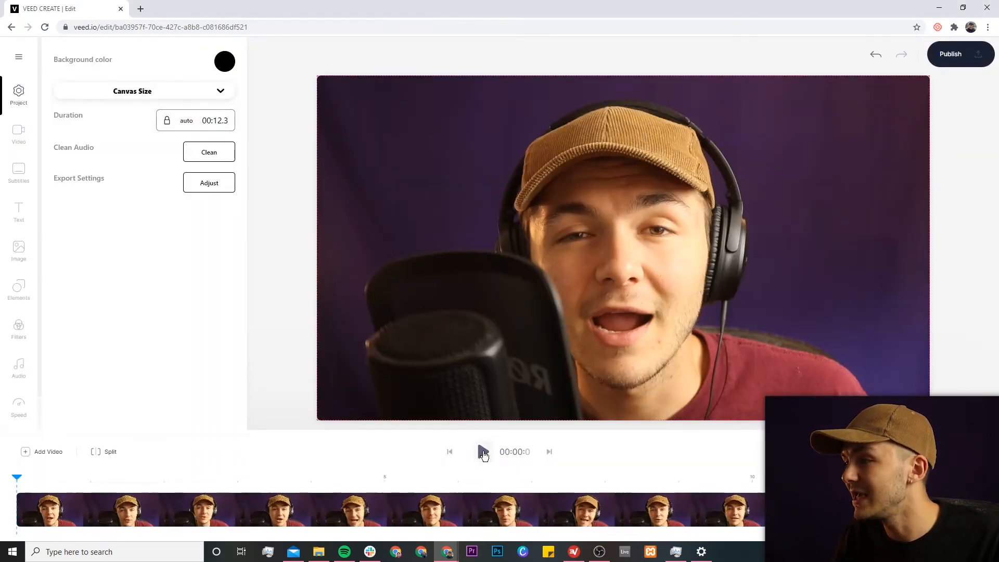
click(483, 451)
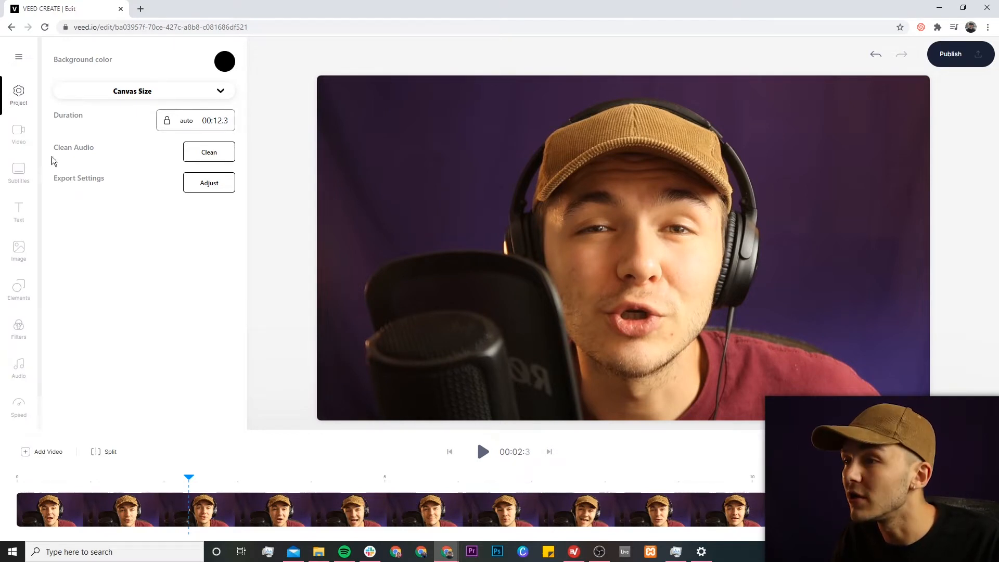
Auto-generate subtitles with English (Great Britain) as the spoken language
click(18, 173)
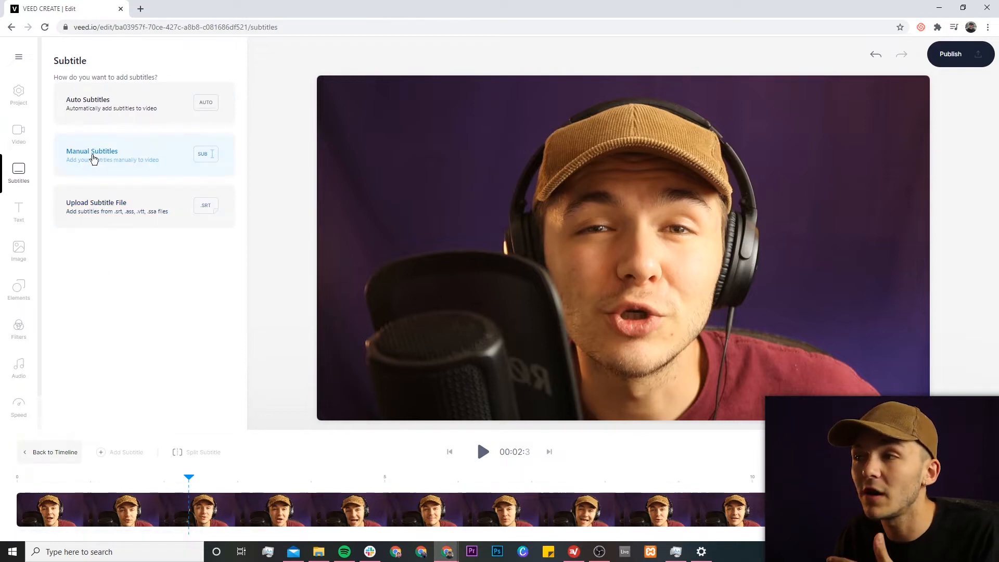
mouse_move(96, 103)
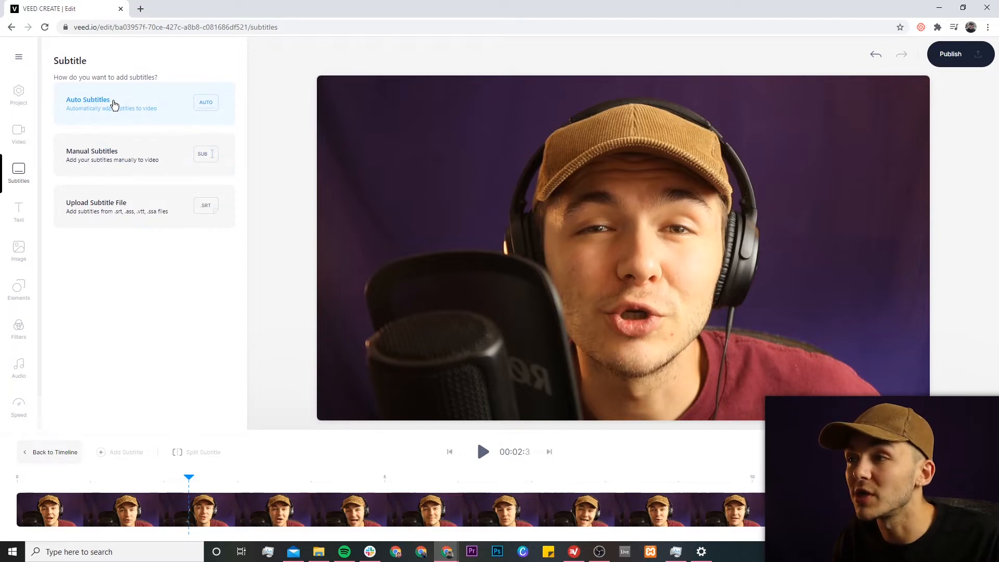
click(88, 102)
text(e)
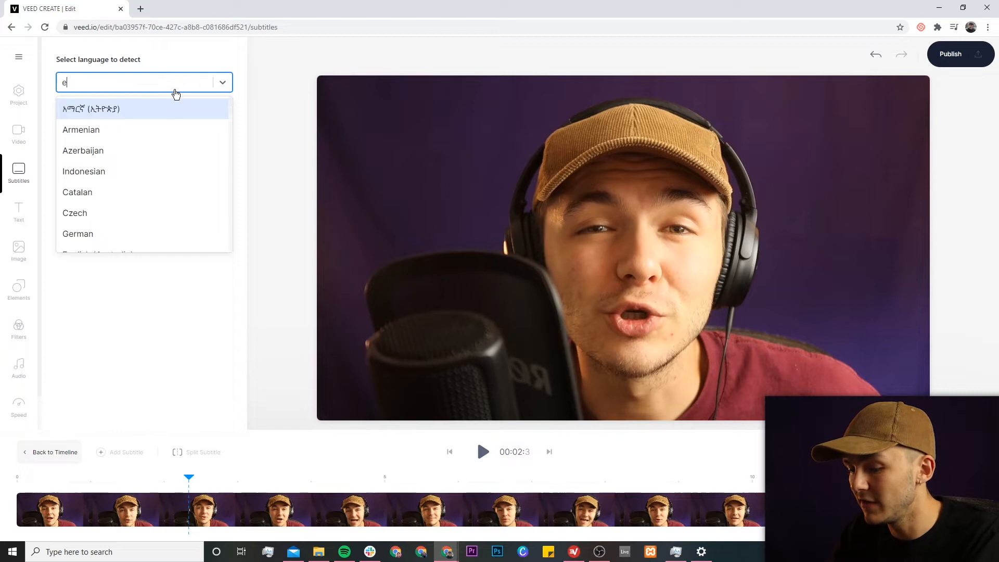
text(ngli)
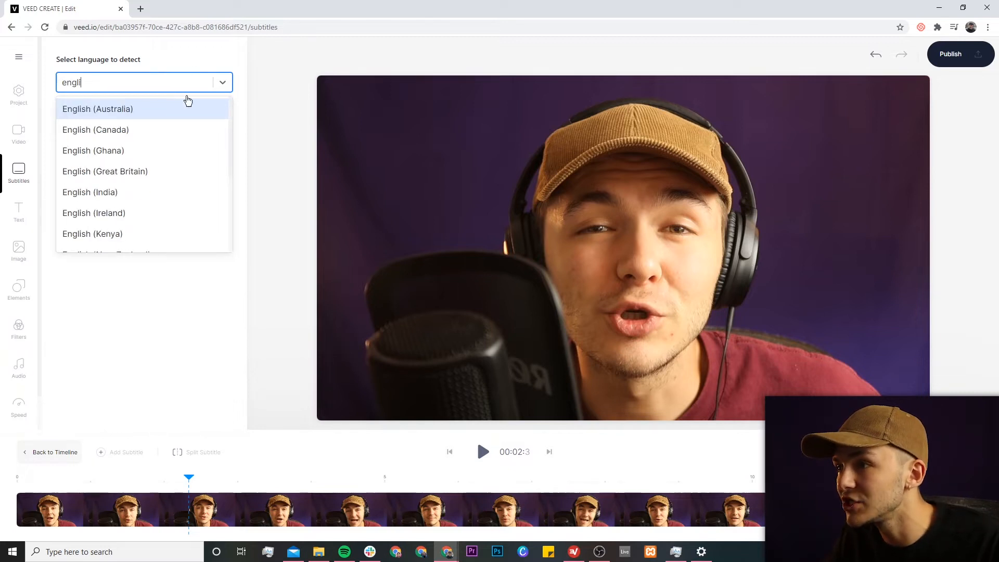
click(104, 172)
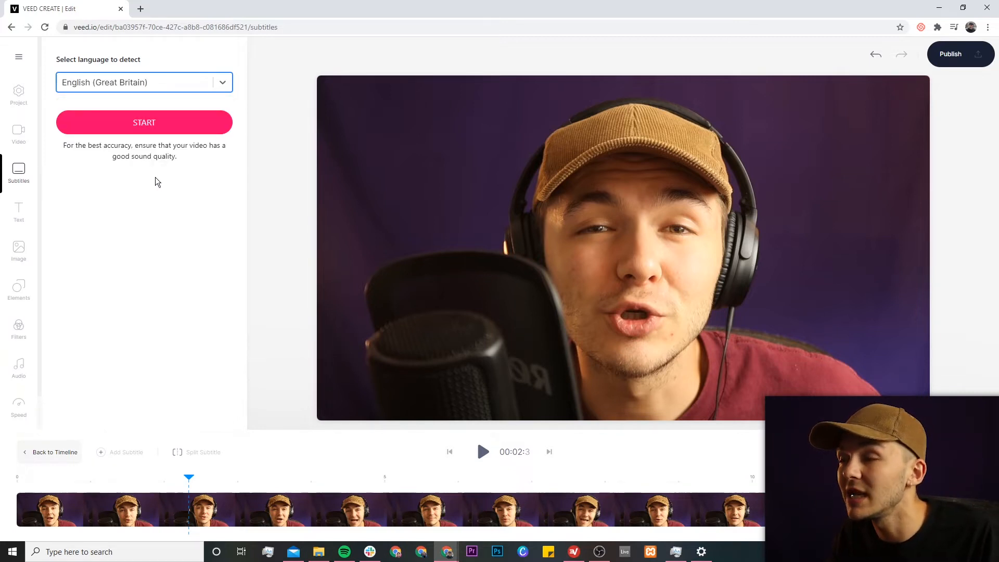
click(145, 83)
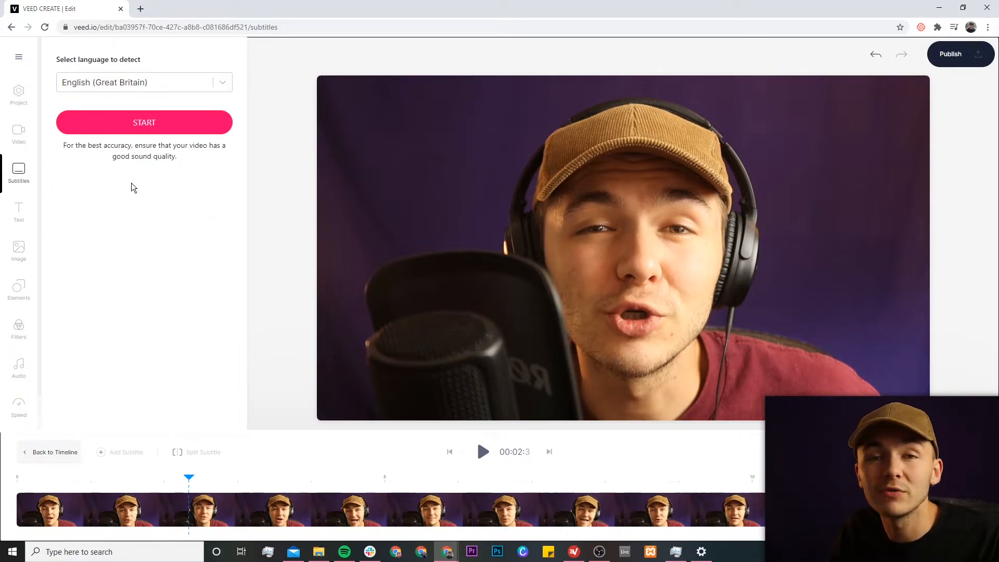
click(144, 123)
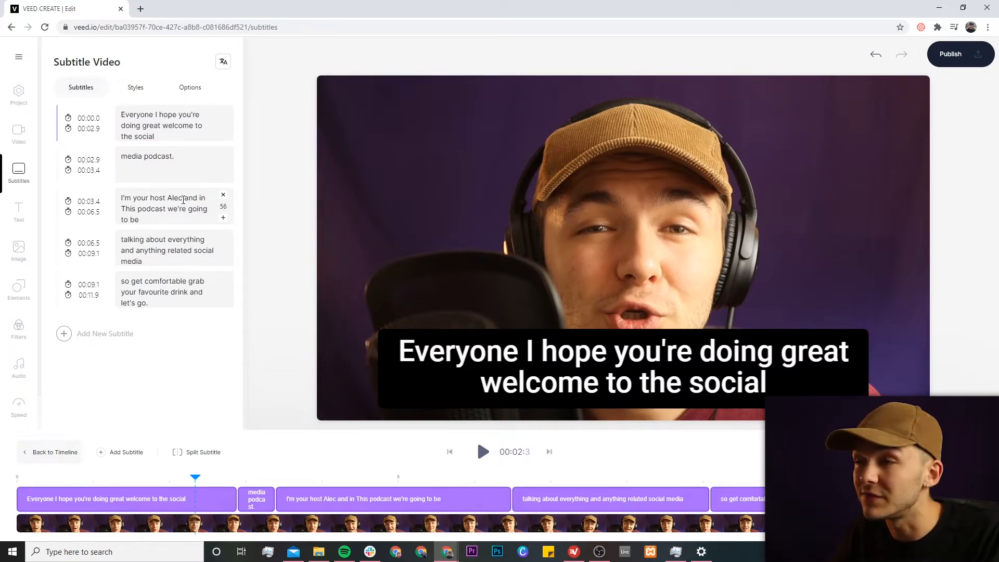
click(168, 165)
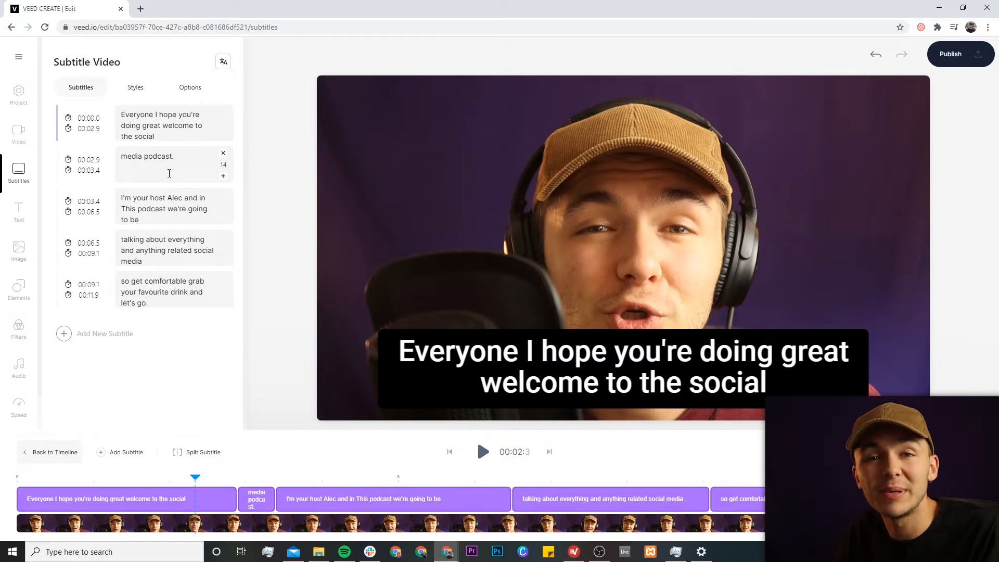
click(169, 125)
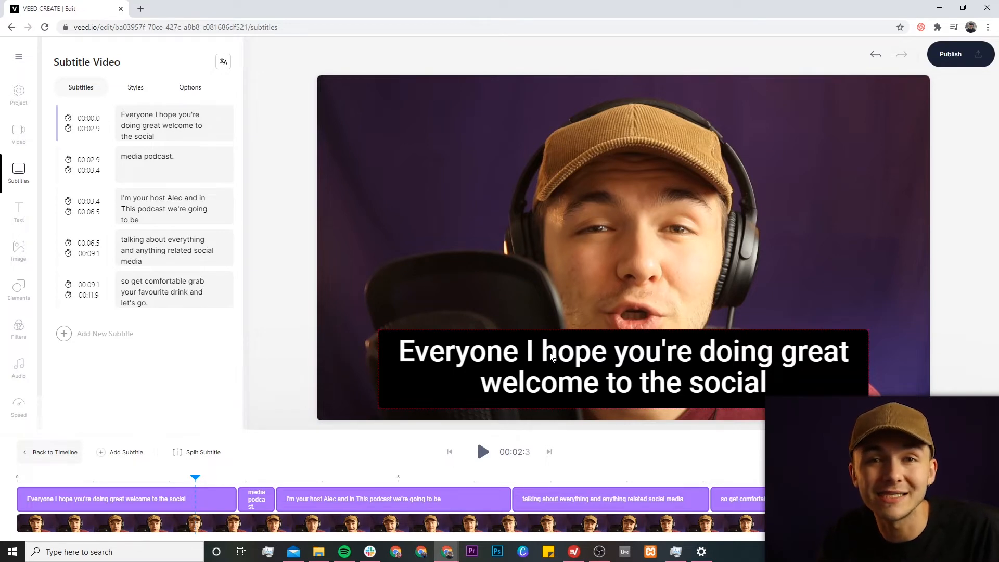
click(189, 87)
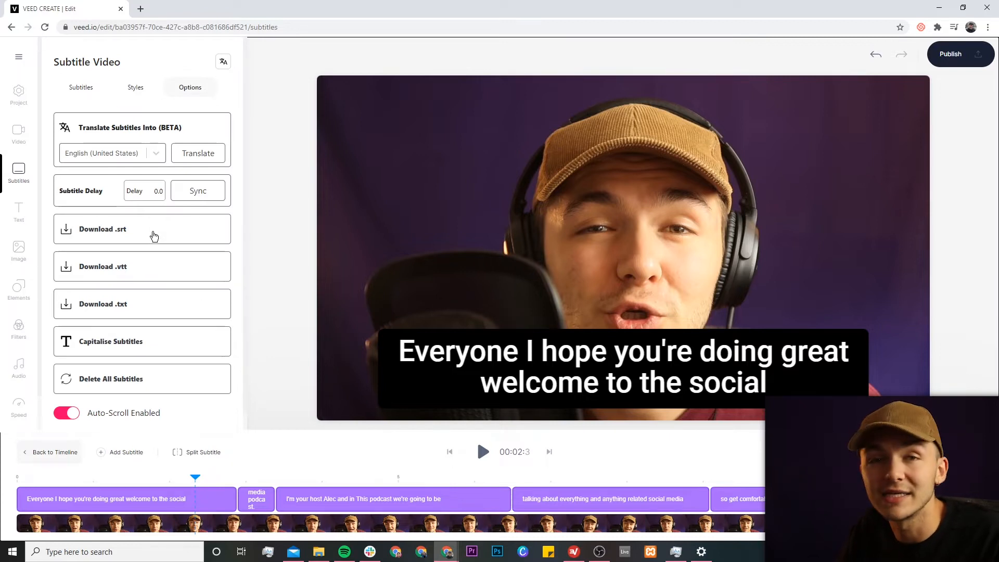
click(80, 87)
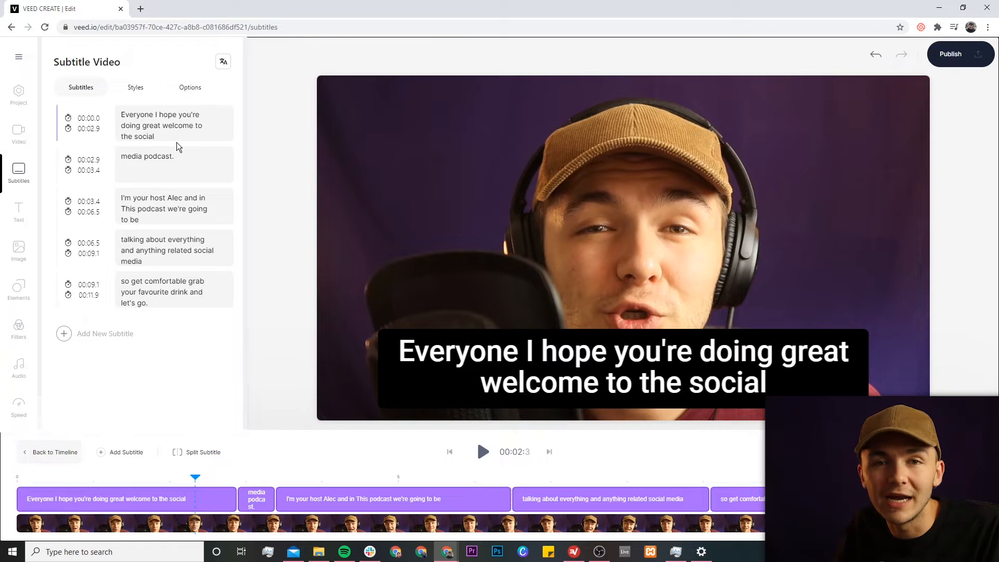
mouse_move(276, 210)
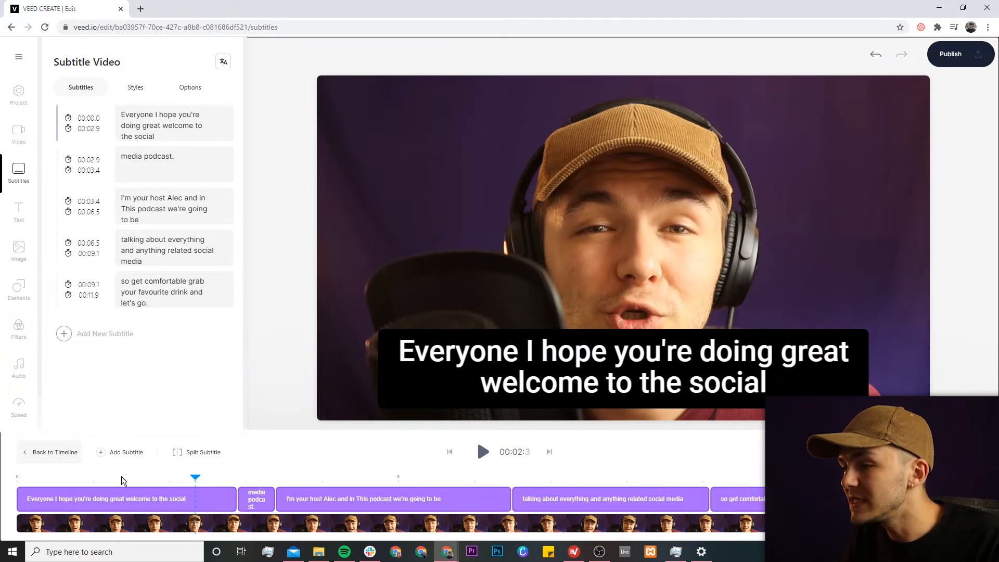
click(483, 451)
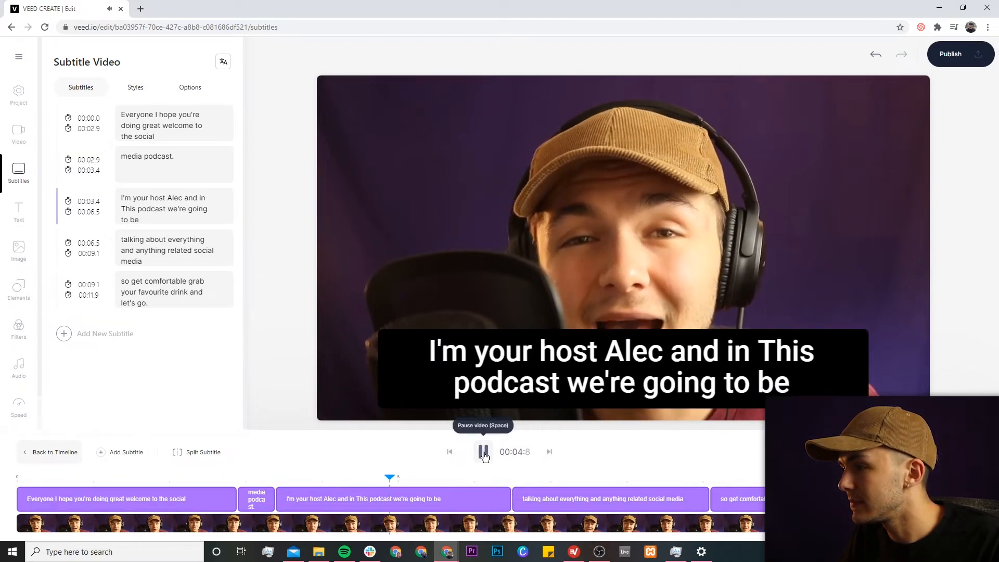
click(483, 452)
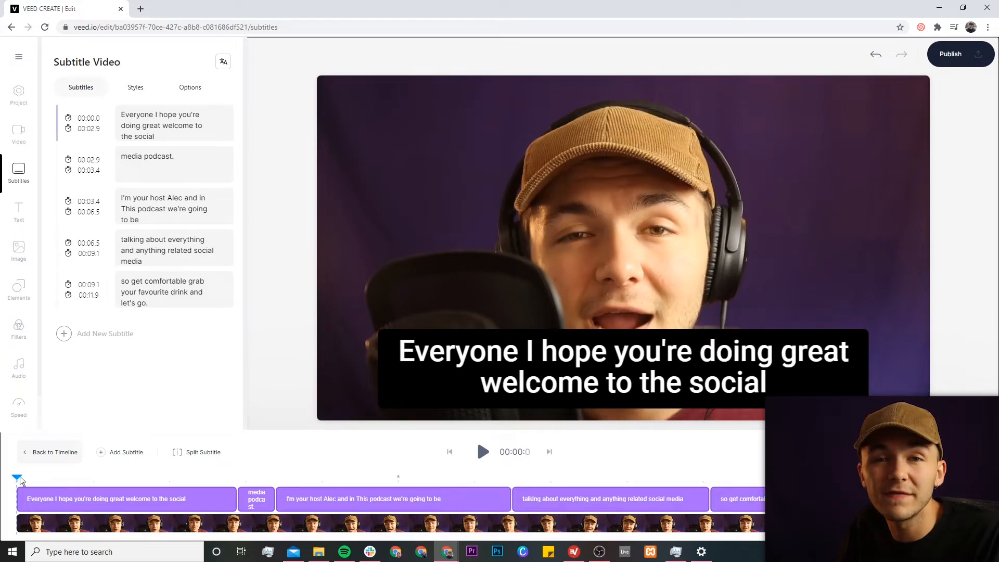
click(127, 499)
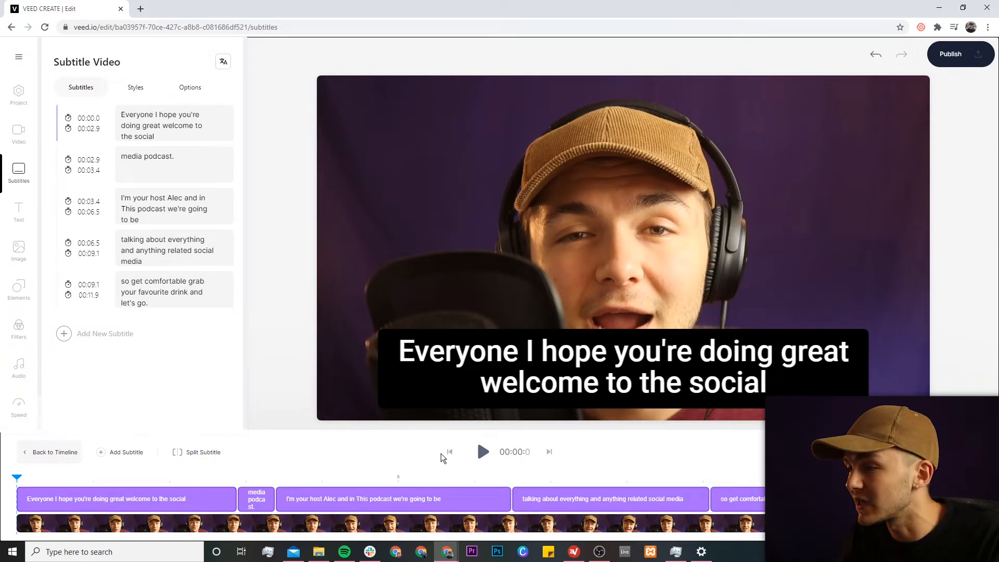
click(482, 452)
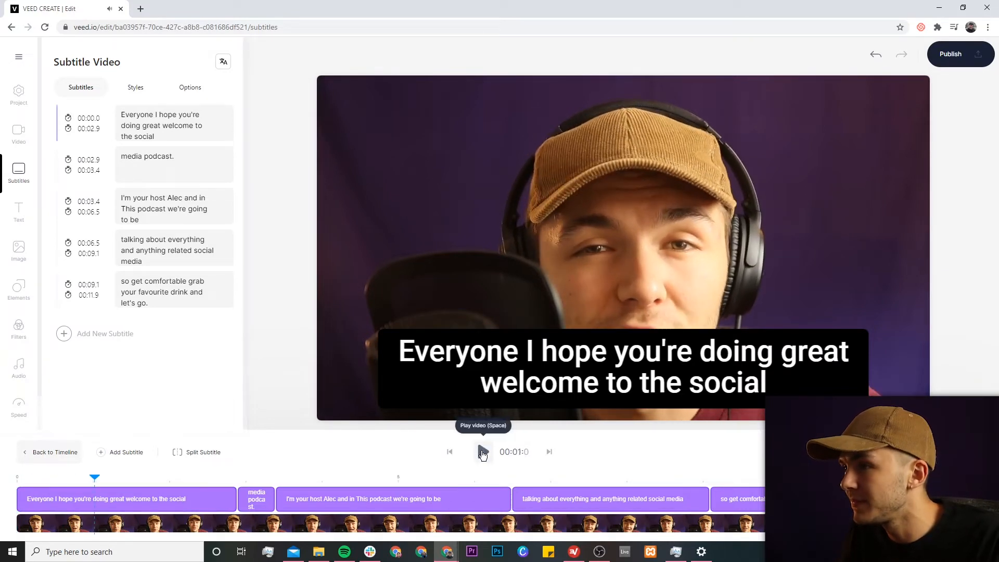
click(483, 451)
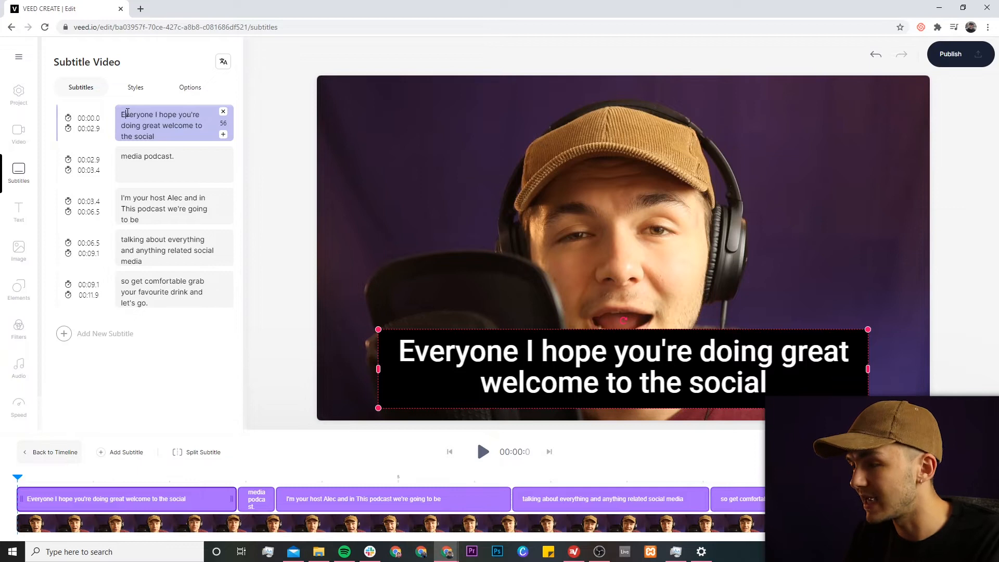
Add 'Hey' and a comma to the first caption and move 'welcome to the social' into the second
text(Hey e)
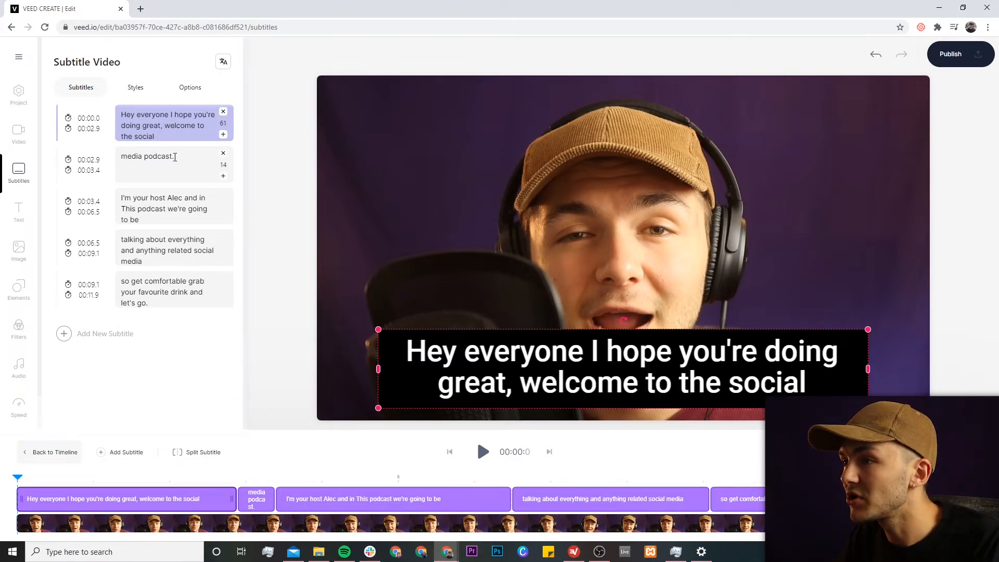
drag(162, 125, 154, 136)
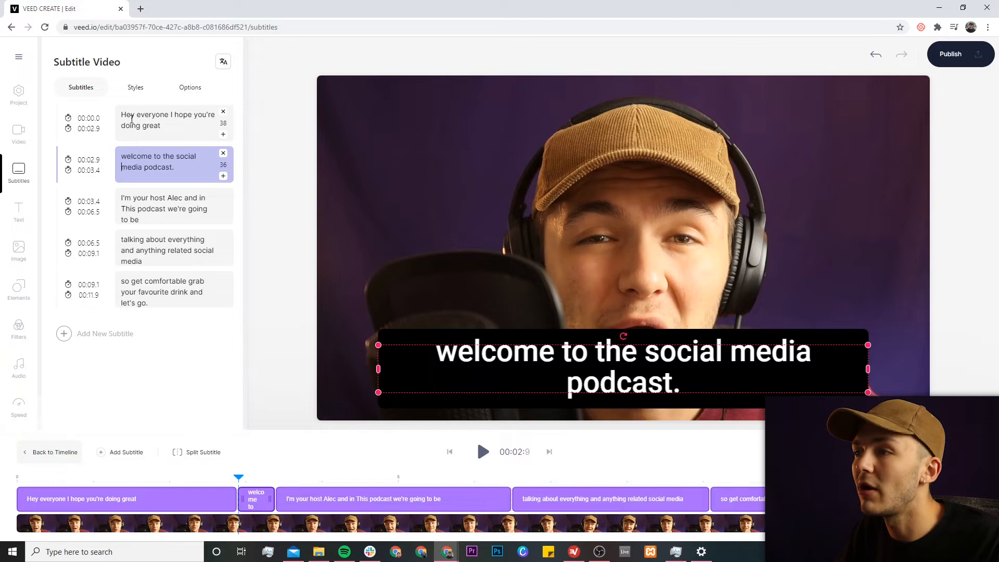
click(167, 120)
text(,)
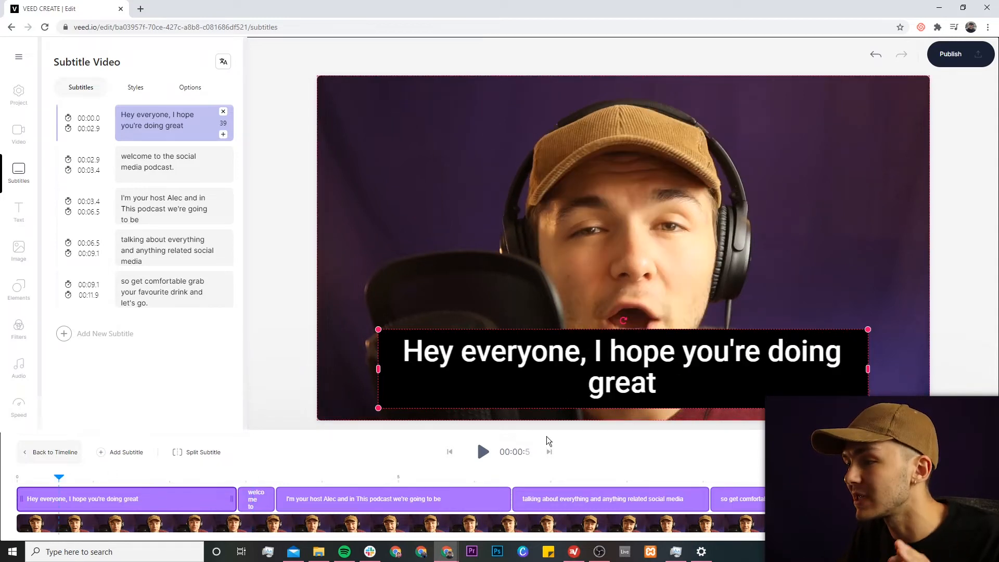
click(482, 451)
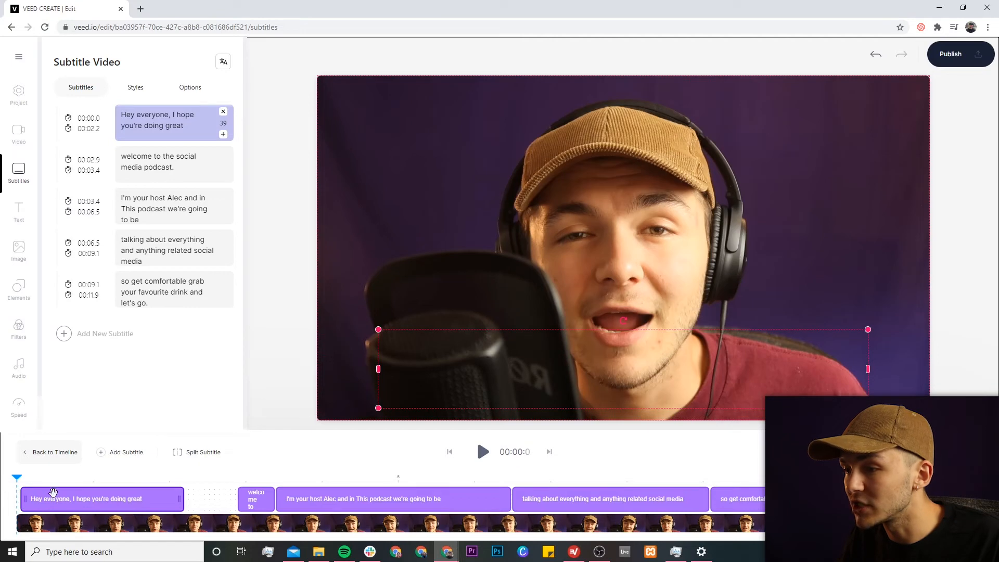
Trim the first caption's timeline bar to end at 1.5 seconds and play back to check
click(483, 452)
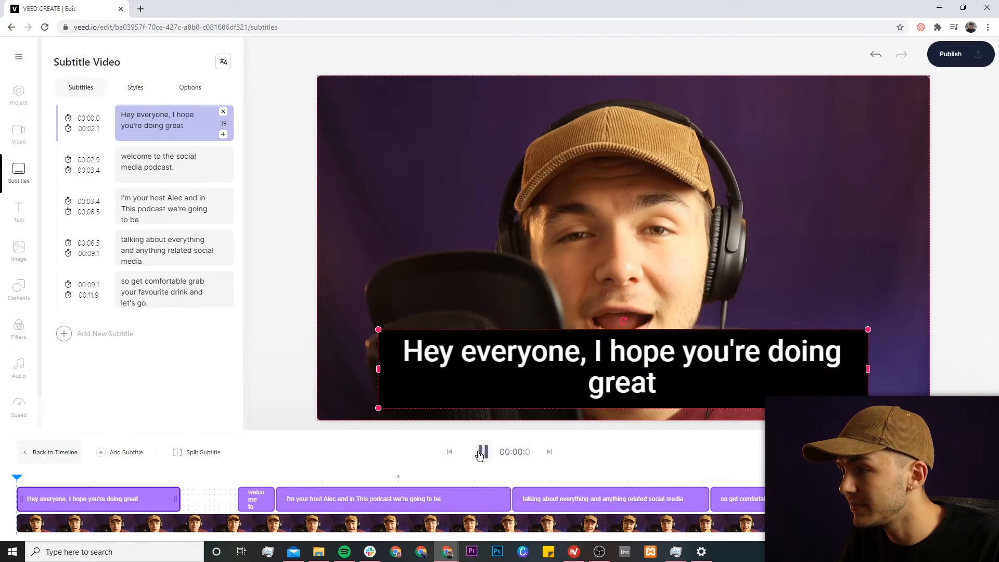
click(483, 452)
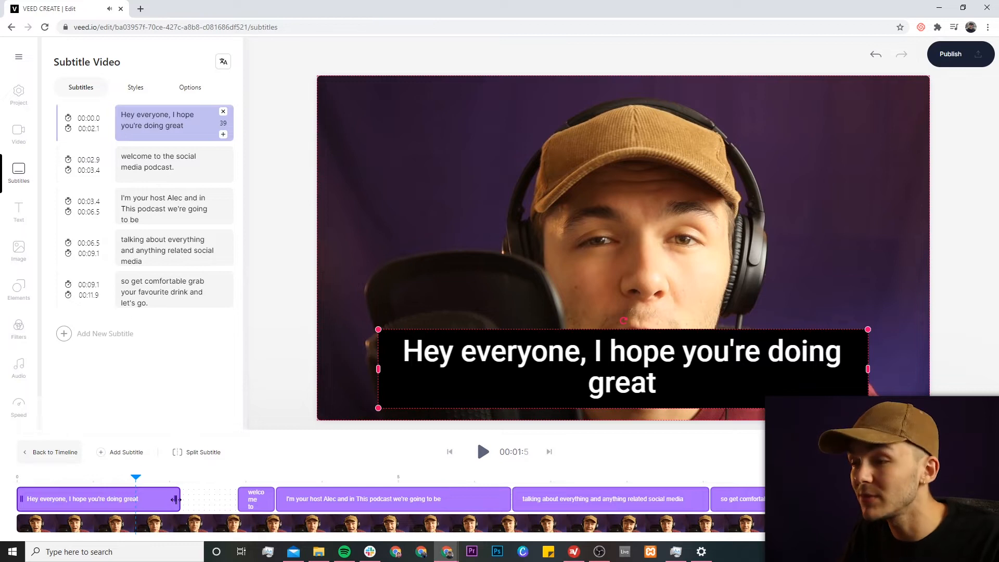
drag(177, 499, 139, 502)
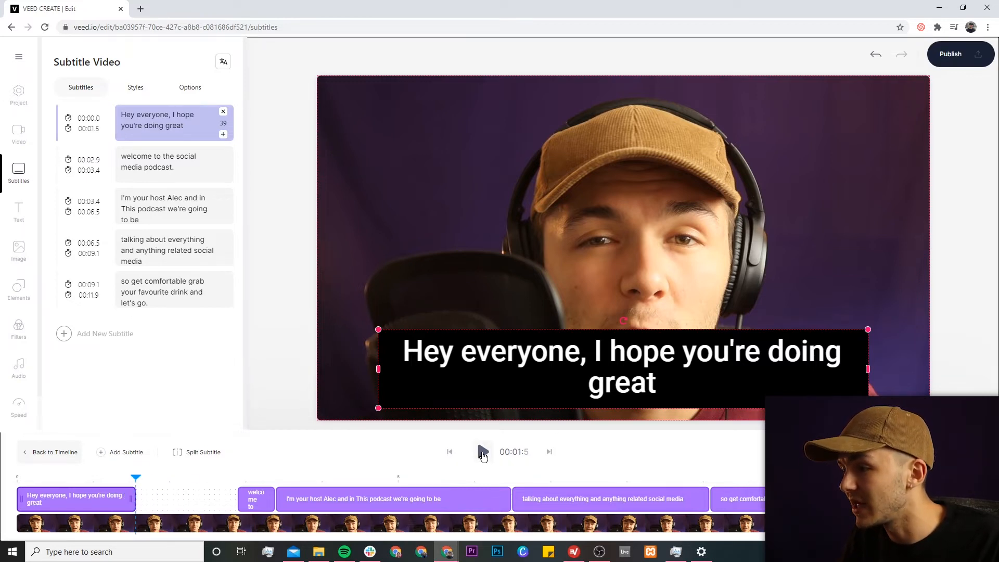
click(482, 451)
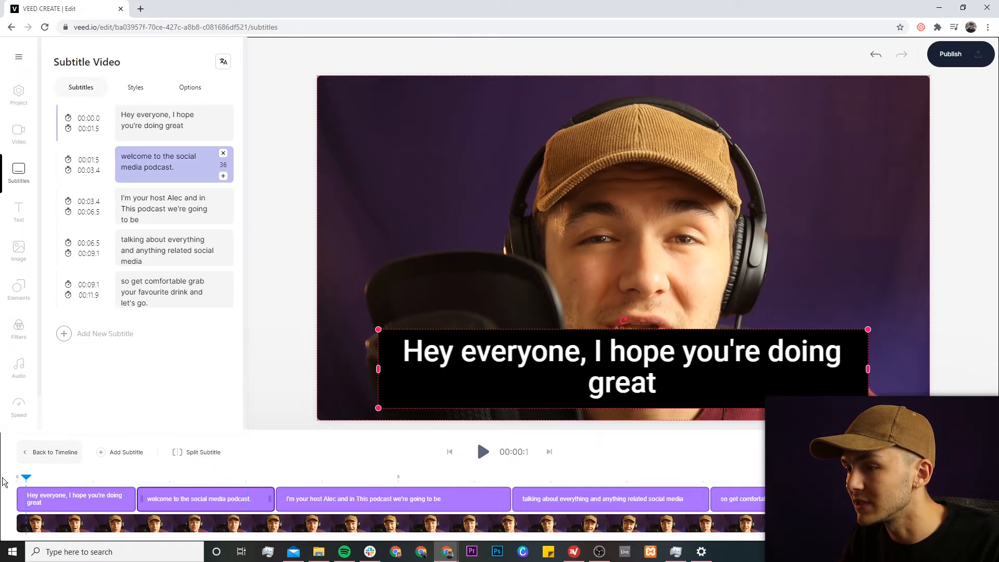
Insert a comma after 'Alec' in the third caption
click(483, 452)
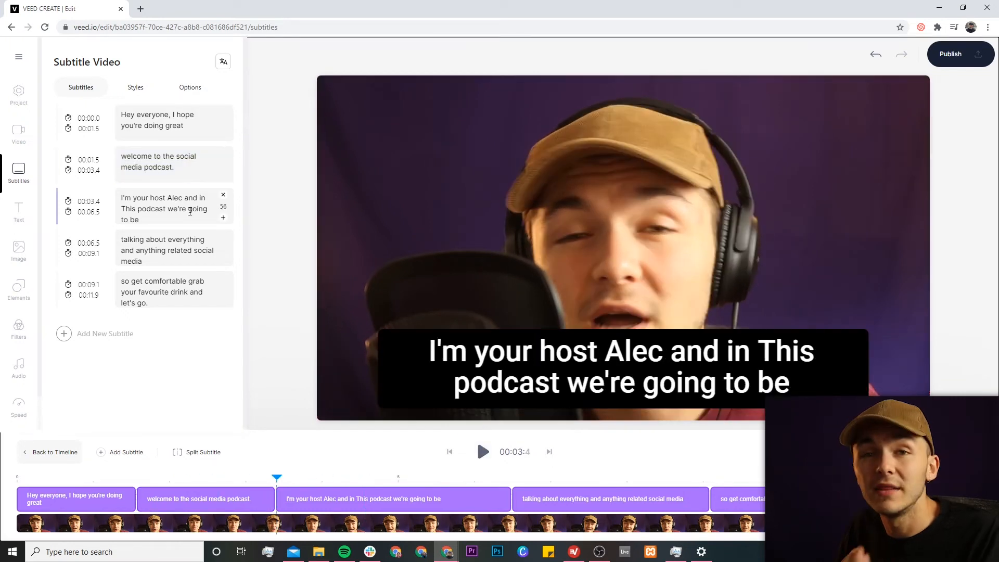
click(172, 208)
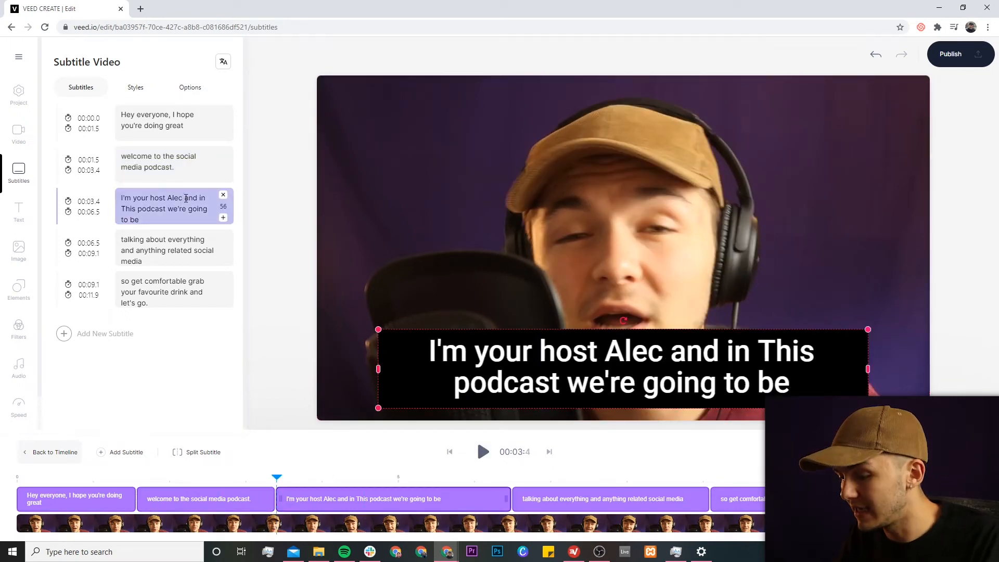
text(,)
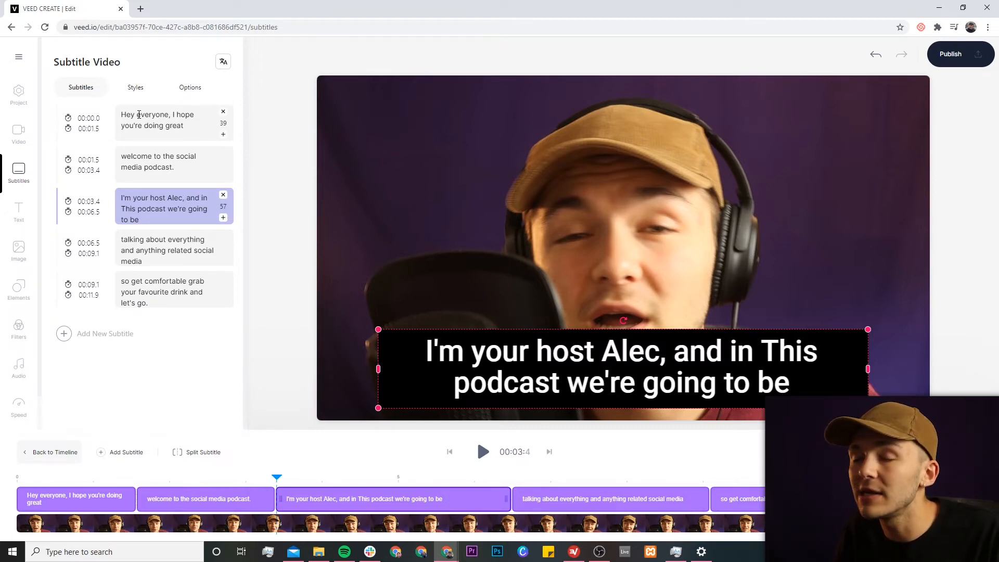
click(184, 197)
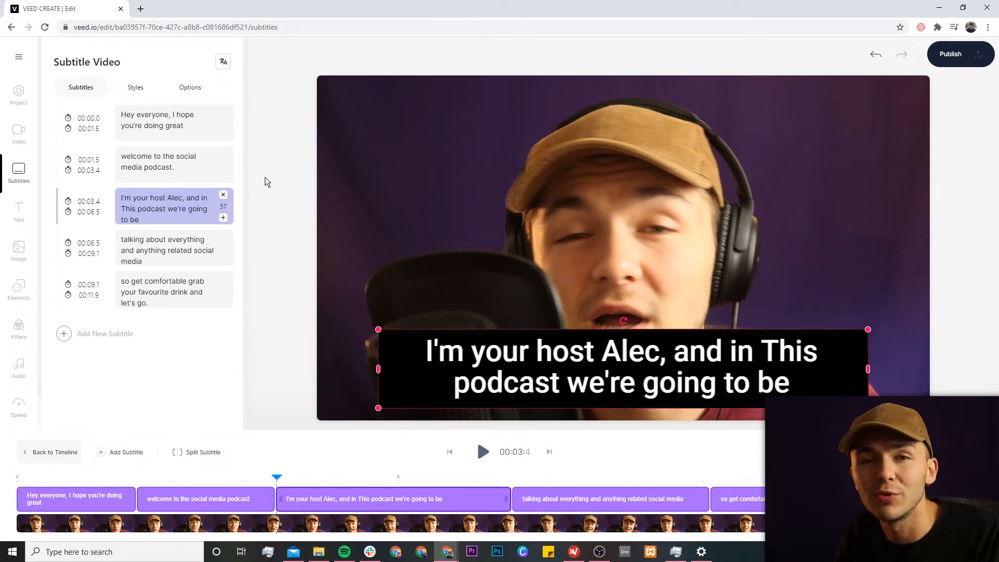
mouse_move(284, 175)
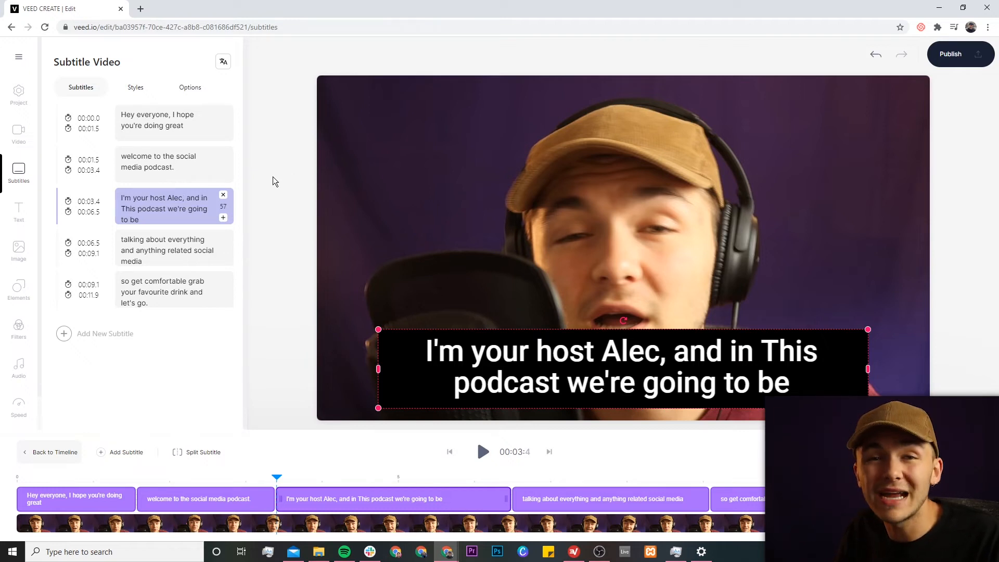
click(187, 198)
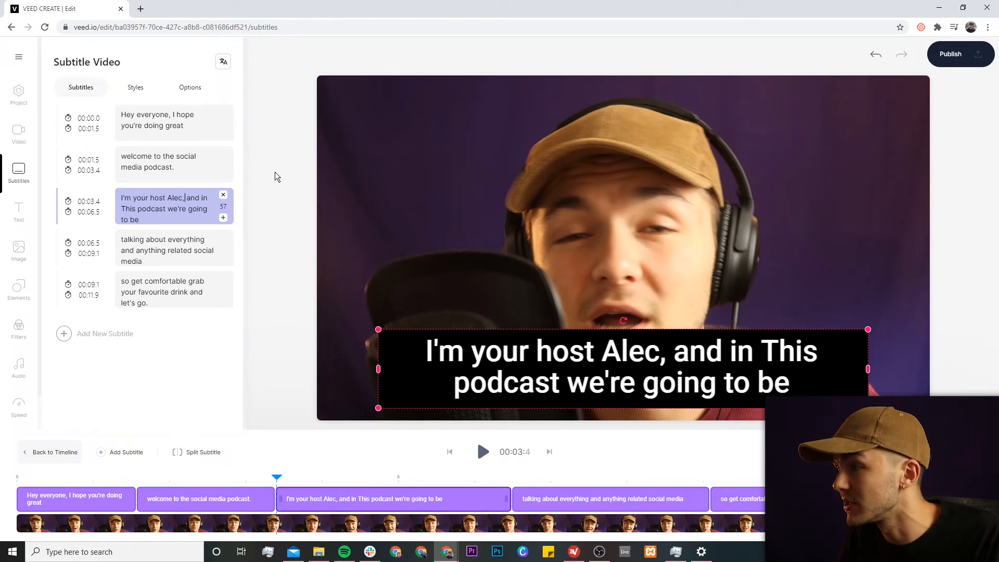
Apply the 'Drop Subtitle Style' preset from the Advanced styles
click(136, 87)
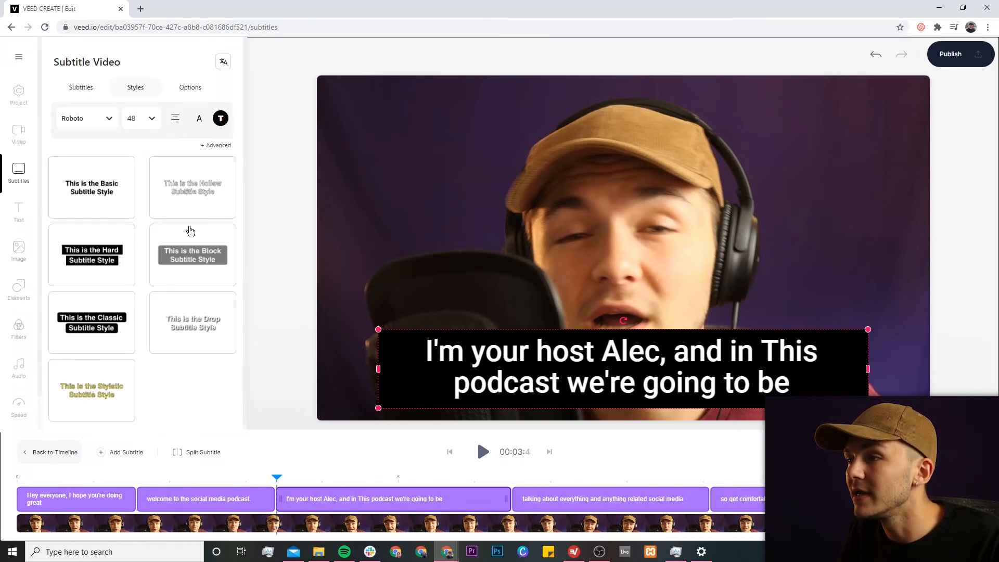
mouse_move(127, 196)
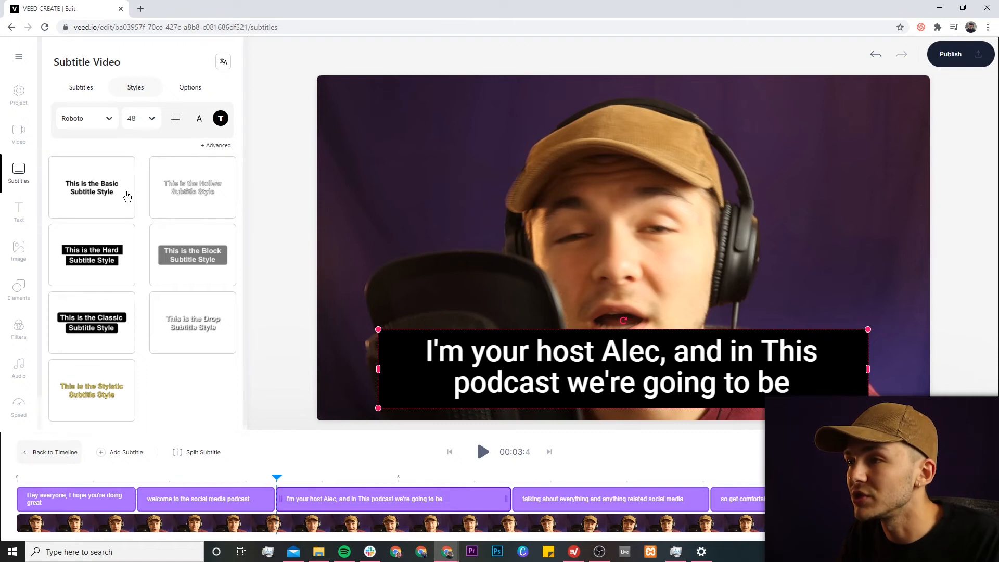
click(215, 145)
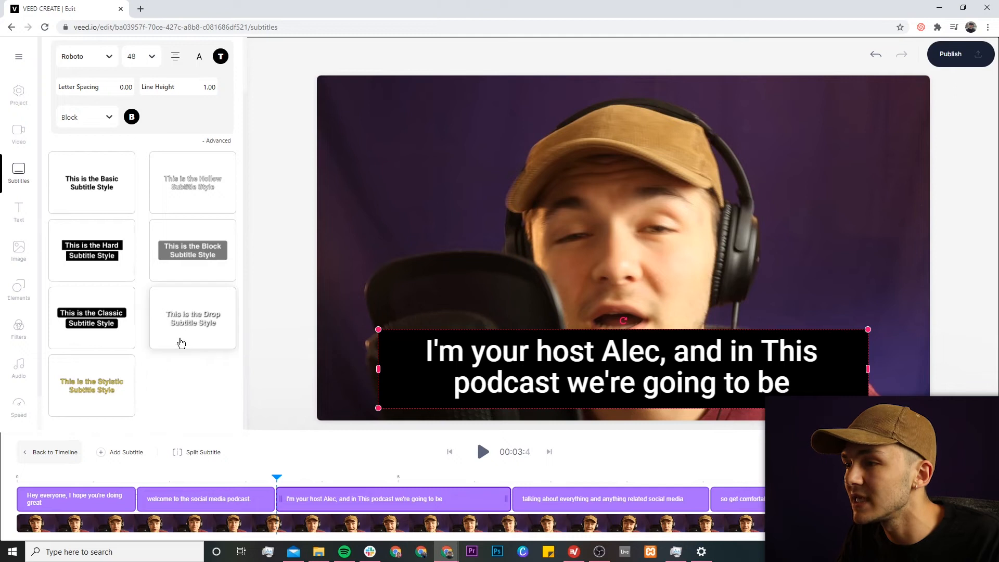
click(192, 318)
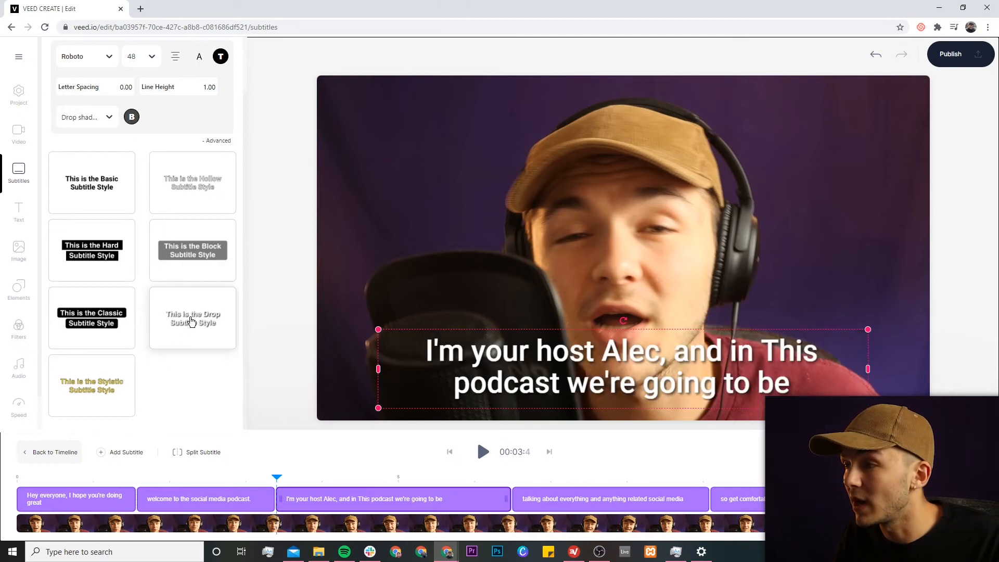
click(192, 318)
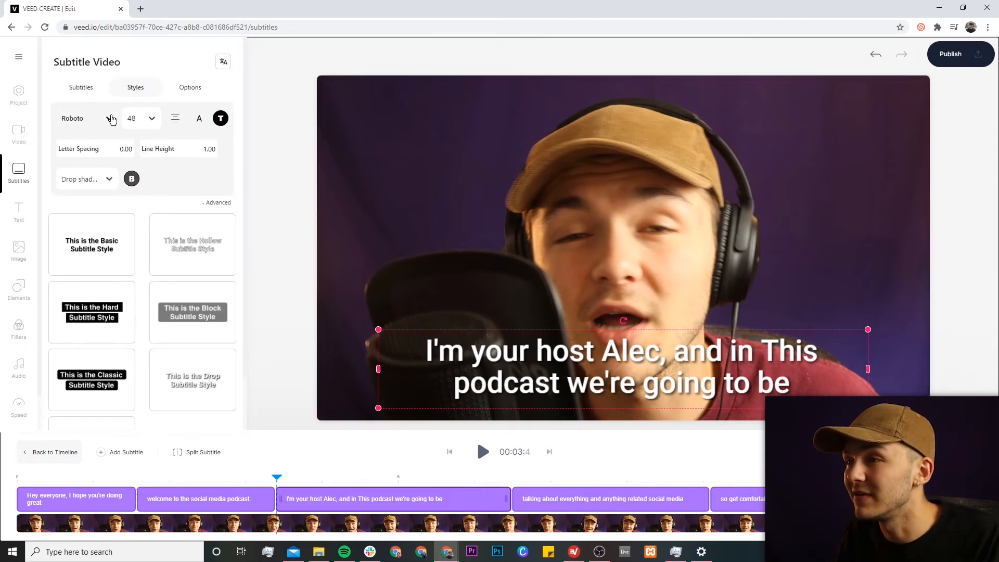
Set the caption font size to 38 and narrow the subtitle box so text wraps
click(151, 118)
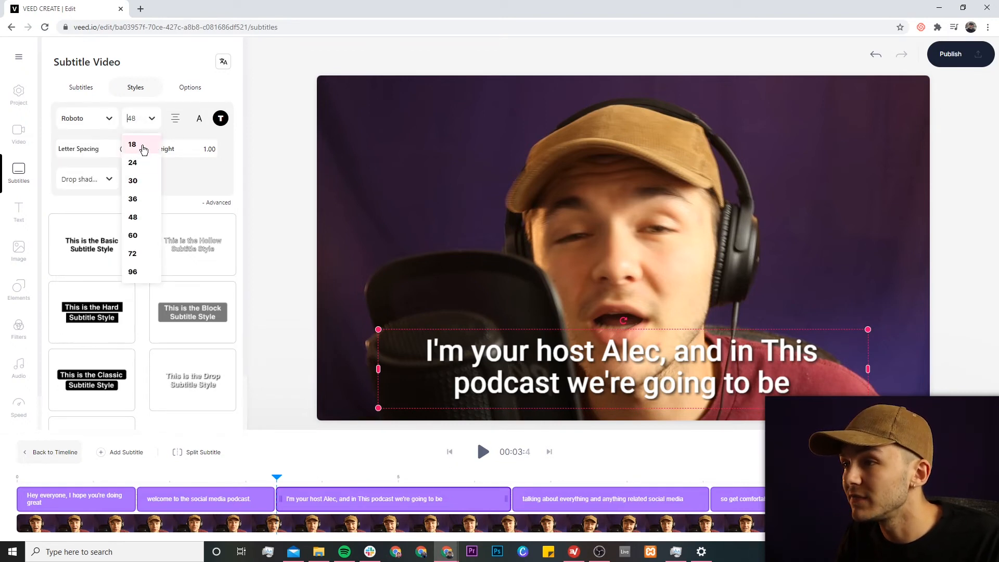
click(133, 144)
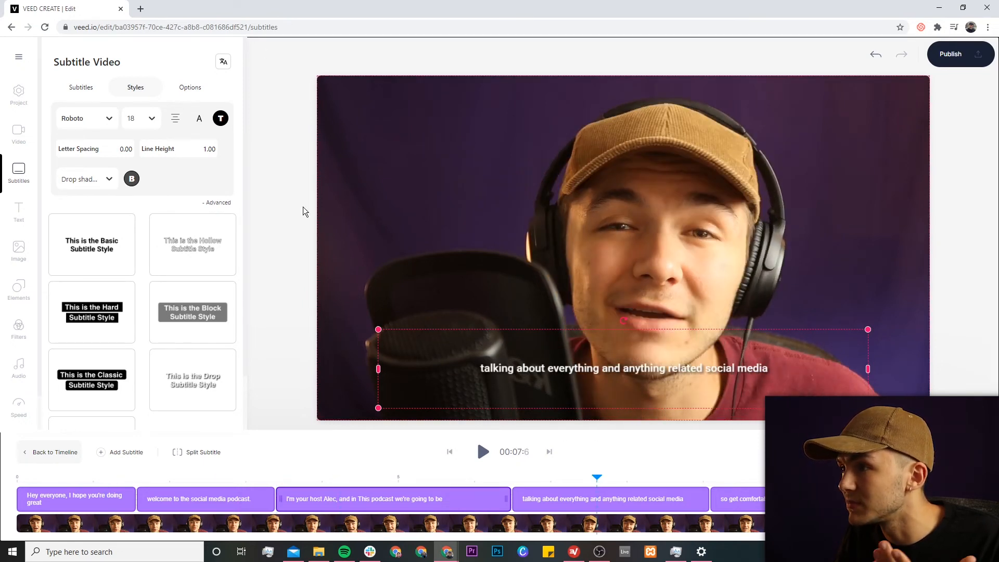
drag(625, 368, 554, 97)
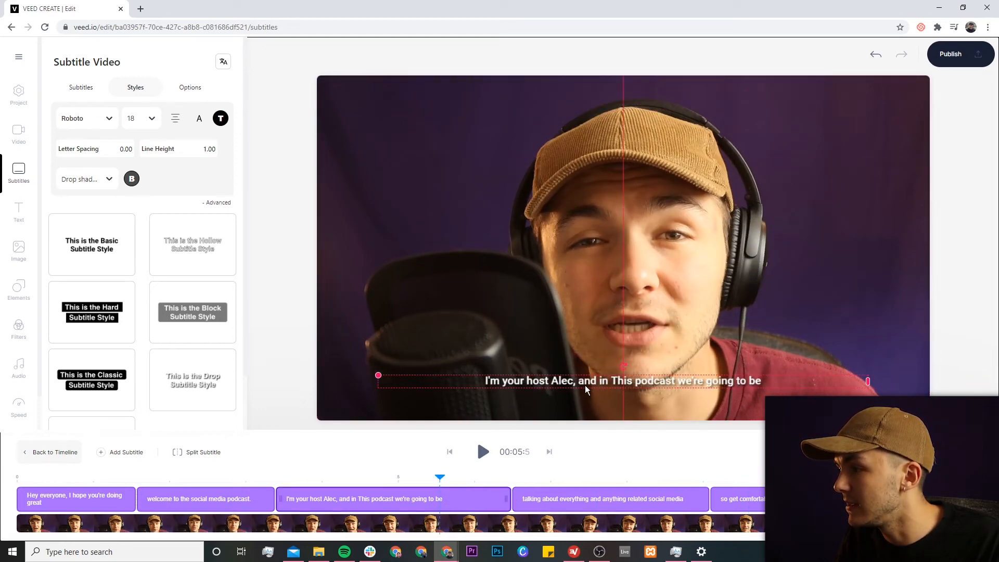
click(151, 118)
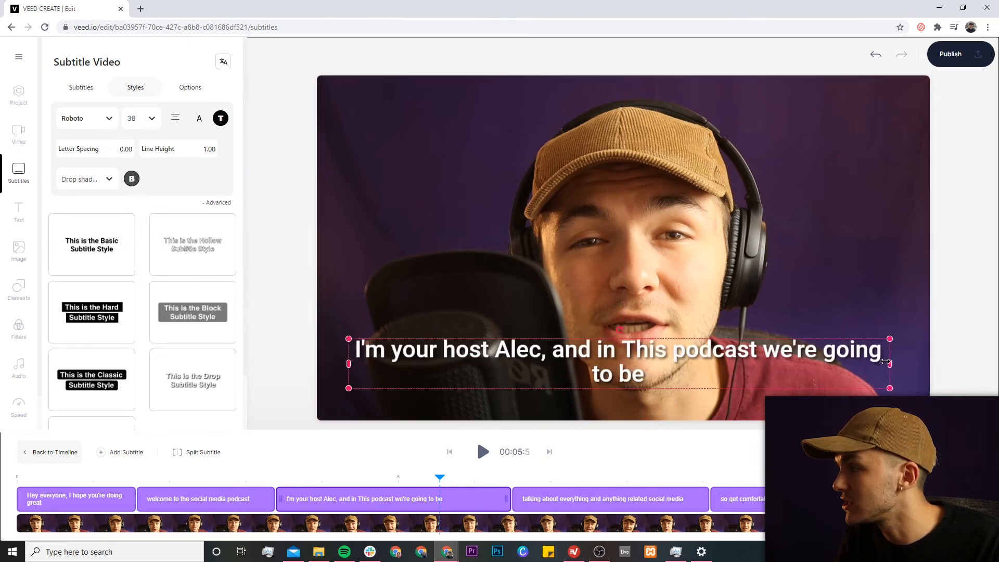
click(80, 88)
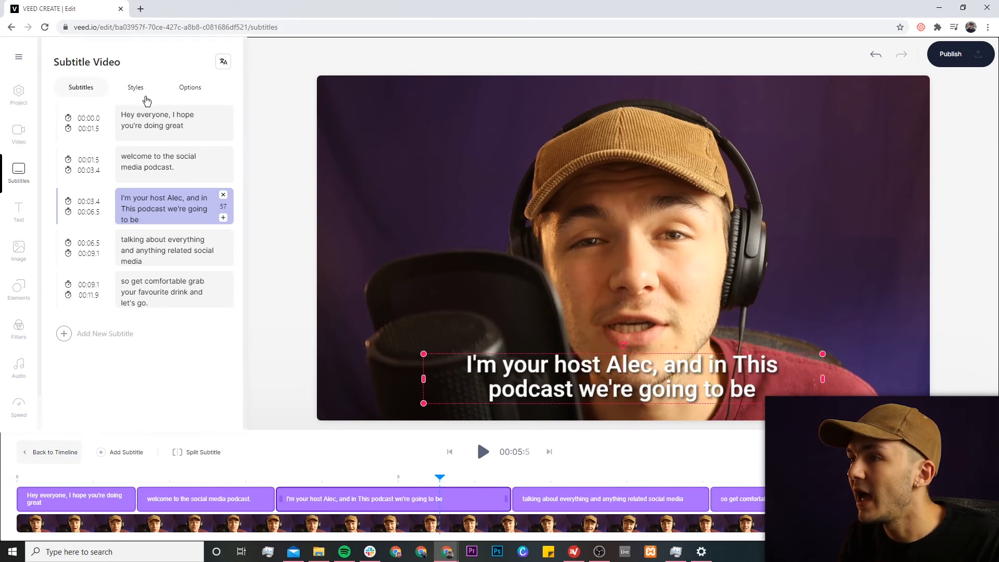
Set the caption text colour to pink
click(136, 87)
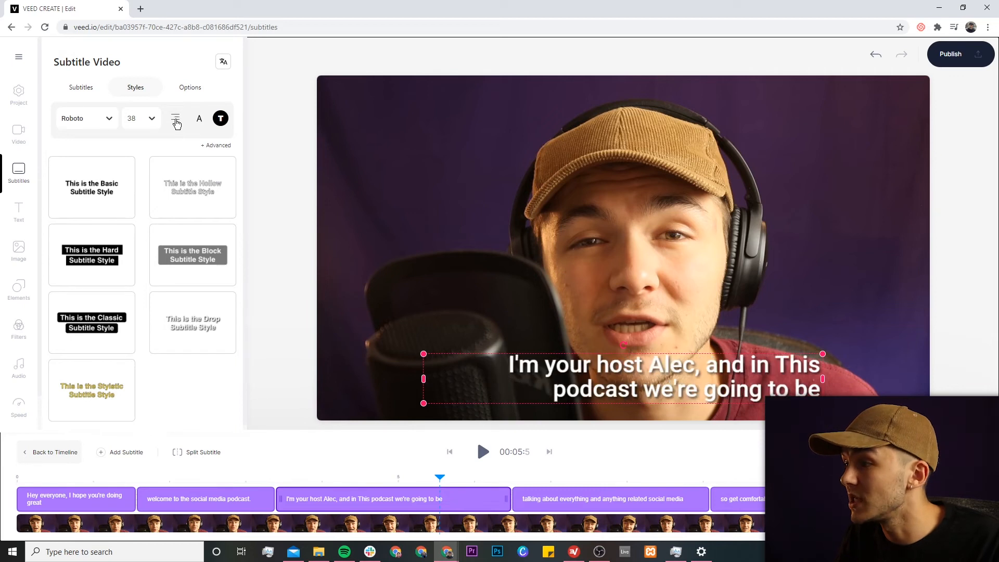
click(221, 118)
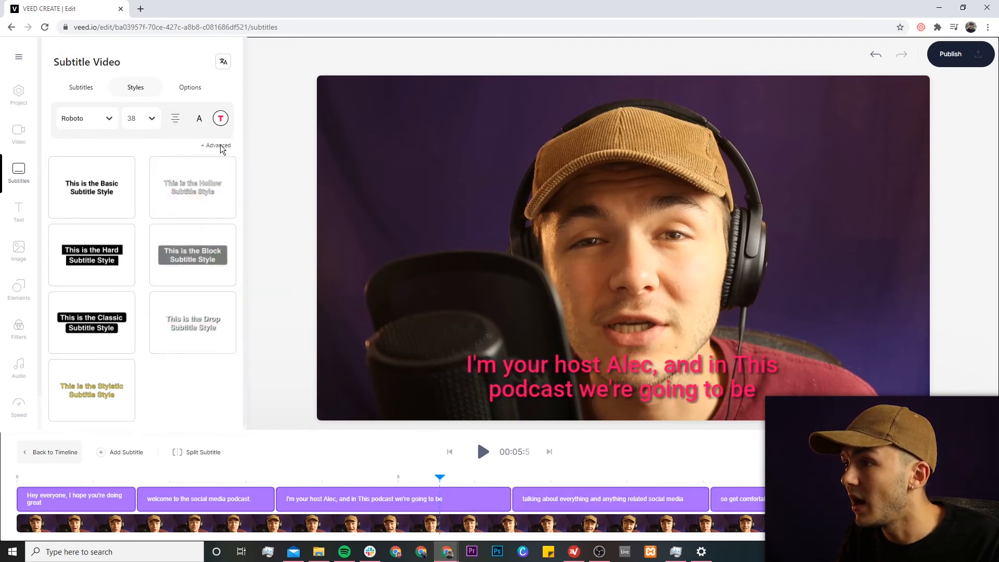
click(215, 145)
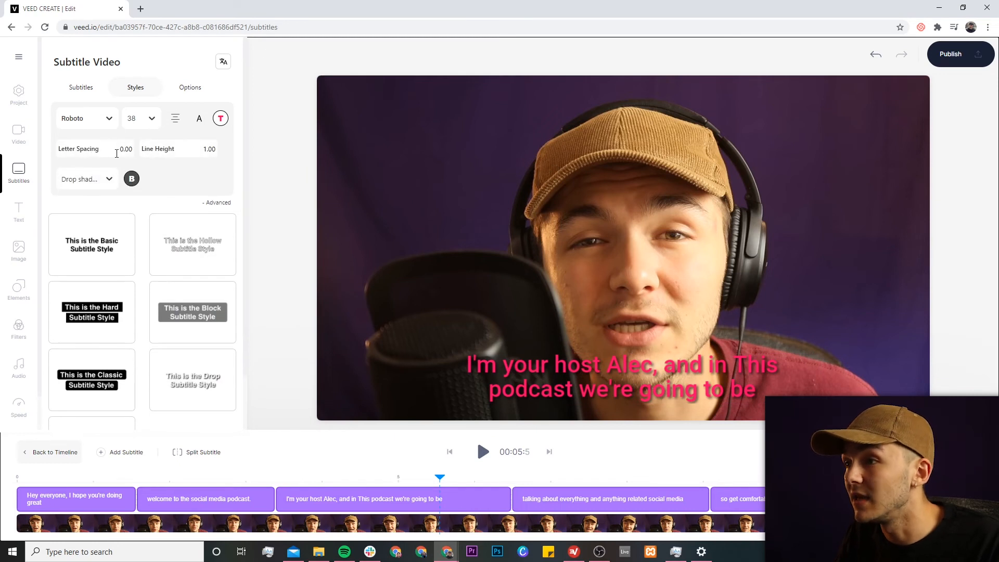
Try letter spacing 5.55 and line height 10.55, then make the drop shadow yellow
click(210, 148)
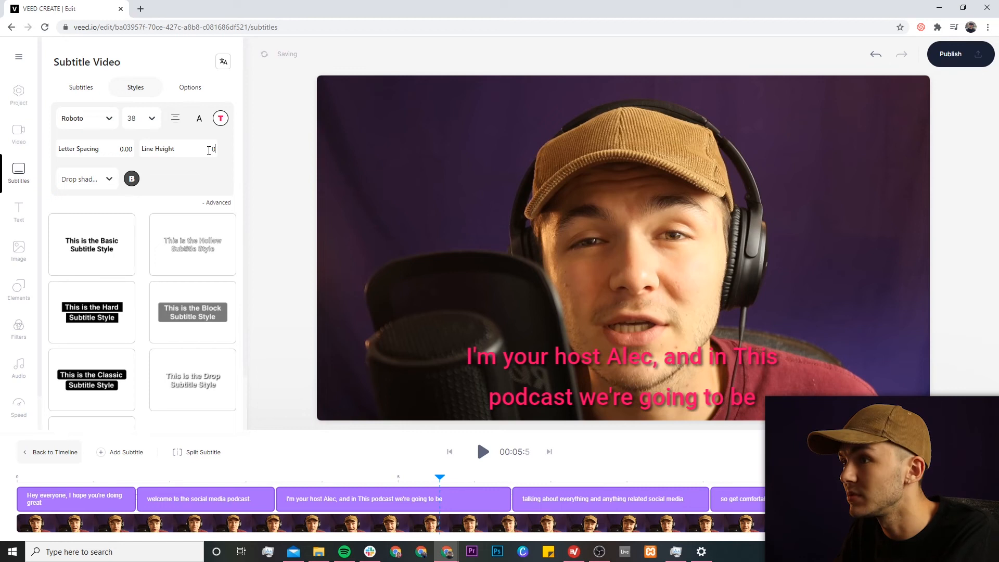
text(5.55)
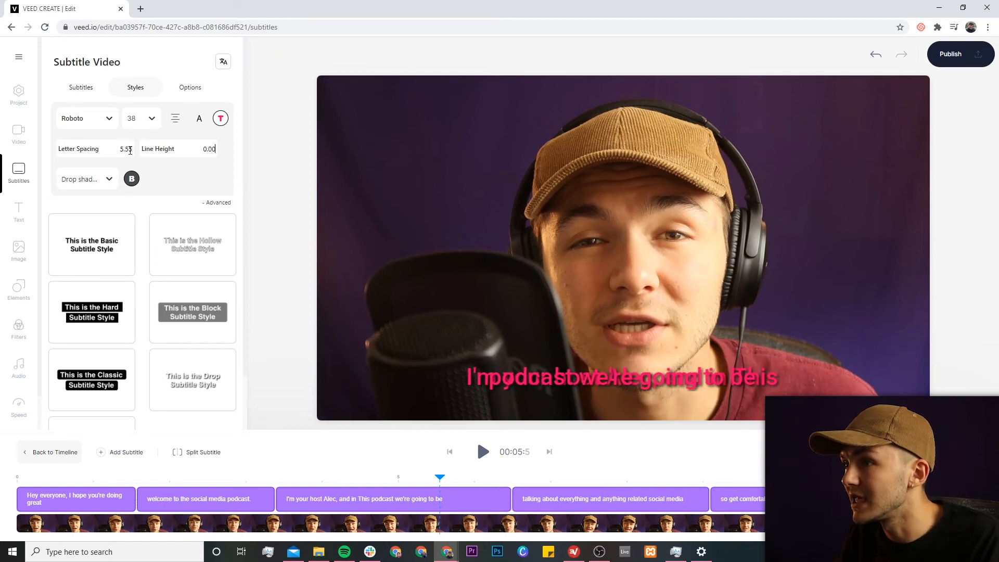
click(209, 149)
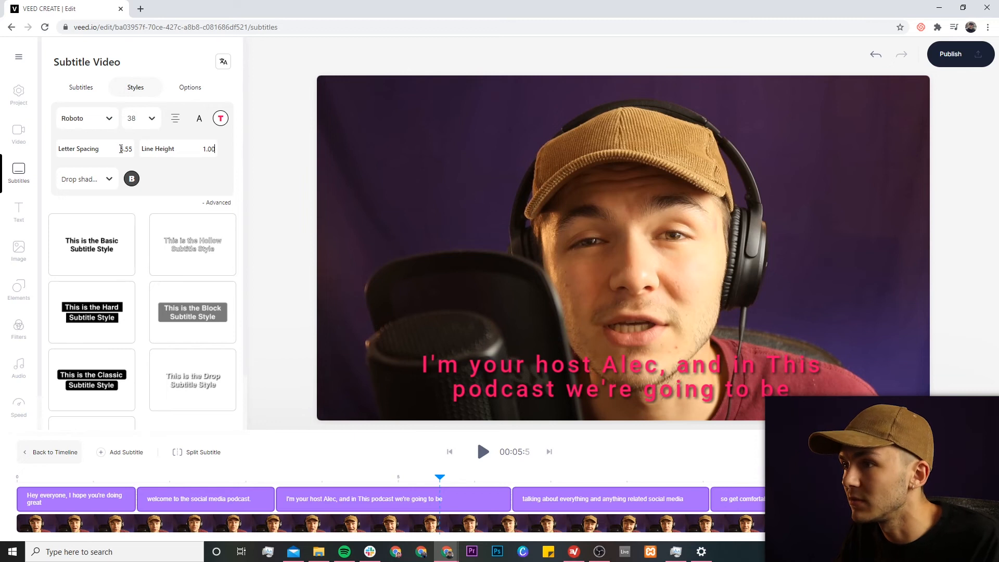
text(10.55)
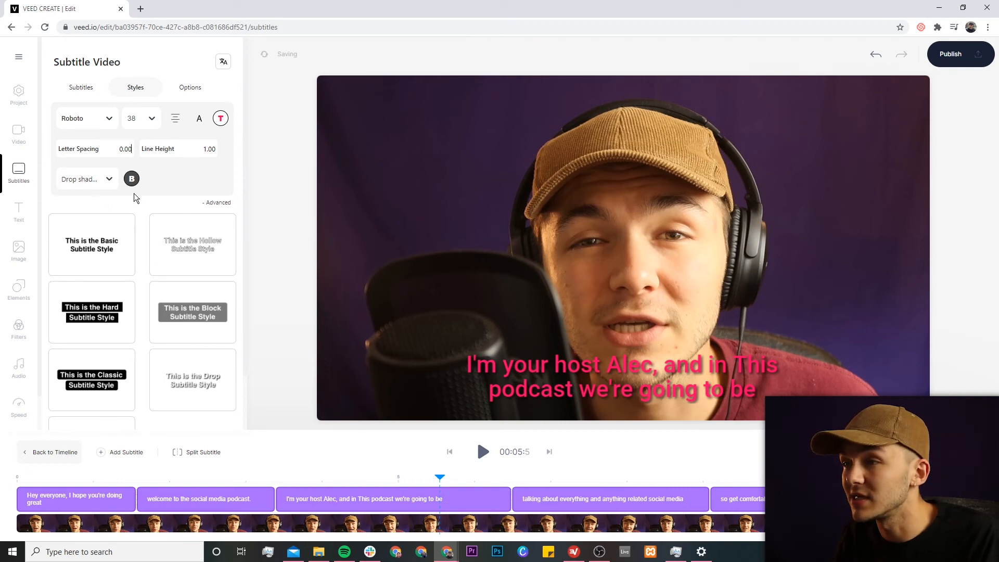
click(131, 179)
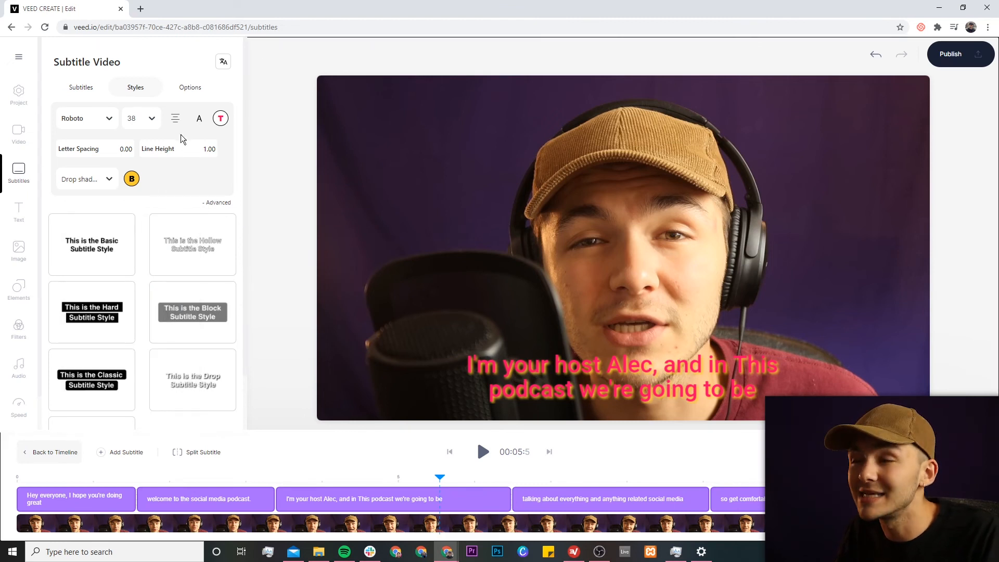
Publish the styled podcast video to start its HD render
click(190, 88)
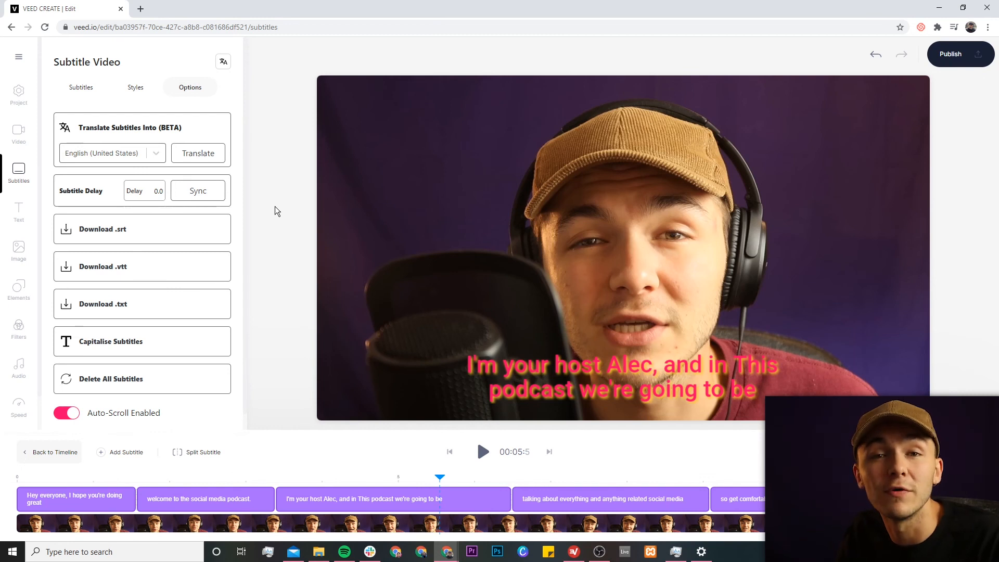
mouse_move(950, 54)
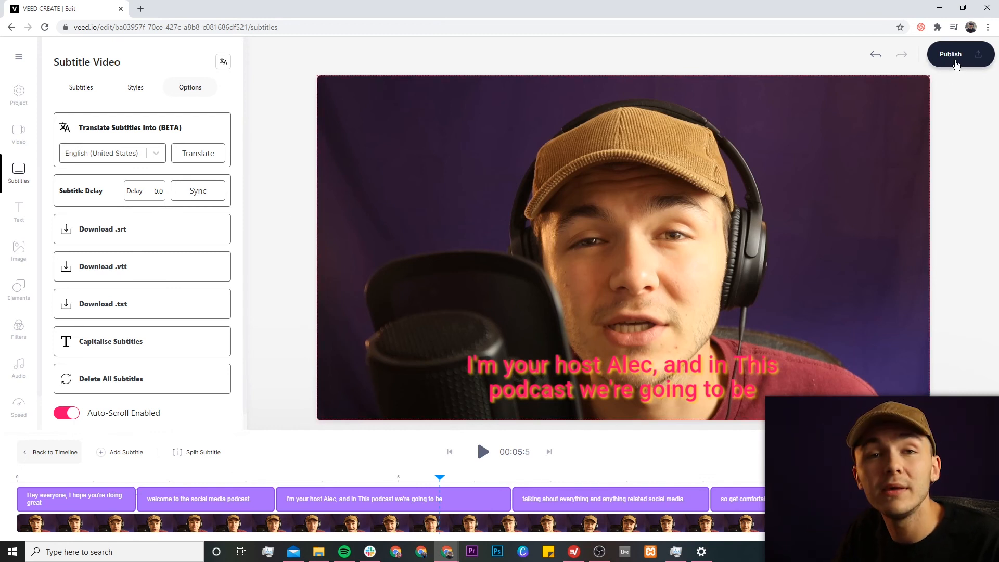
click(951, 54)
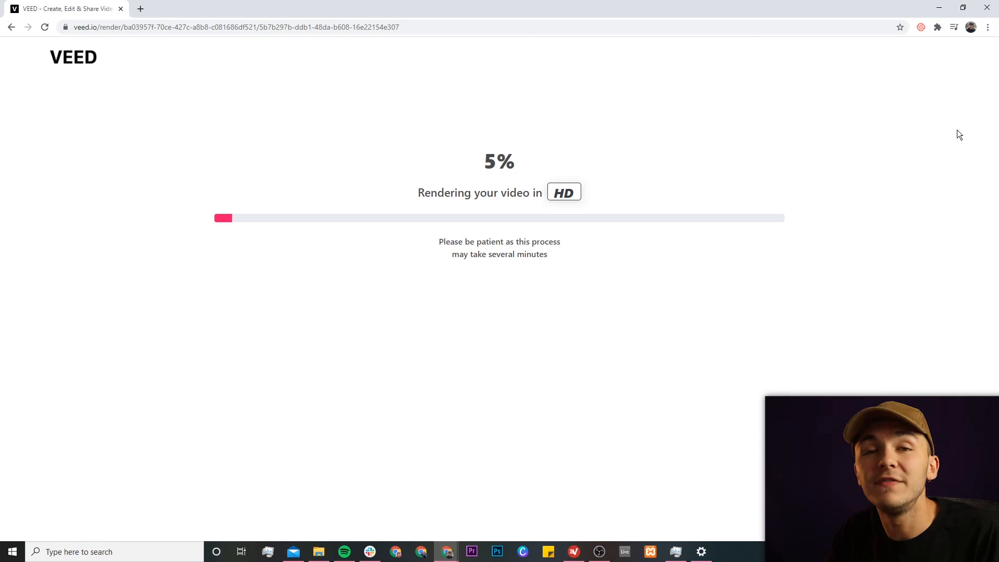